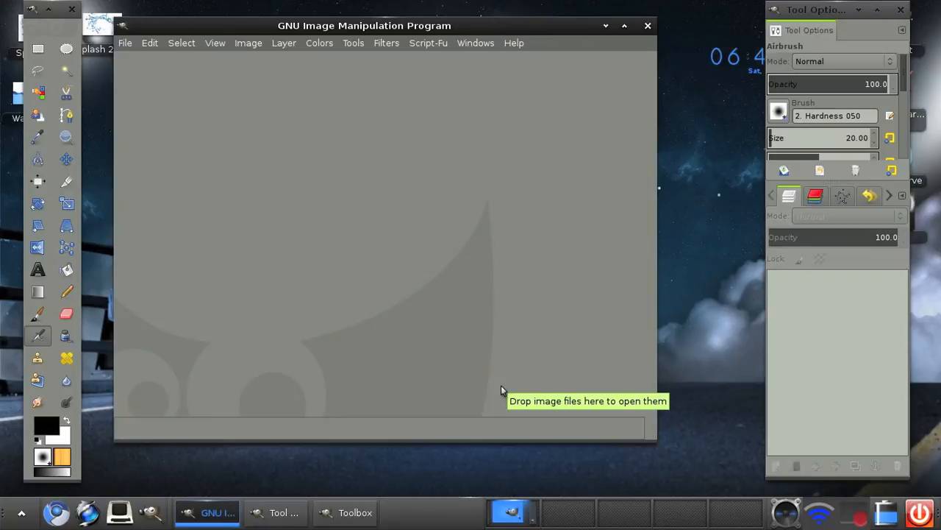
{"action": "mouse_move", "coordinate": [107, 35]}
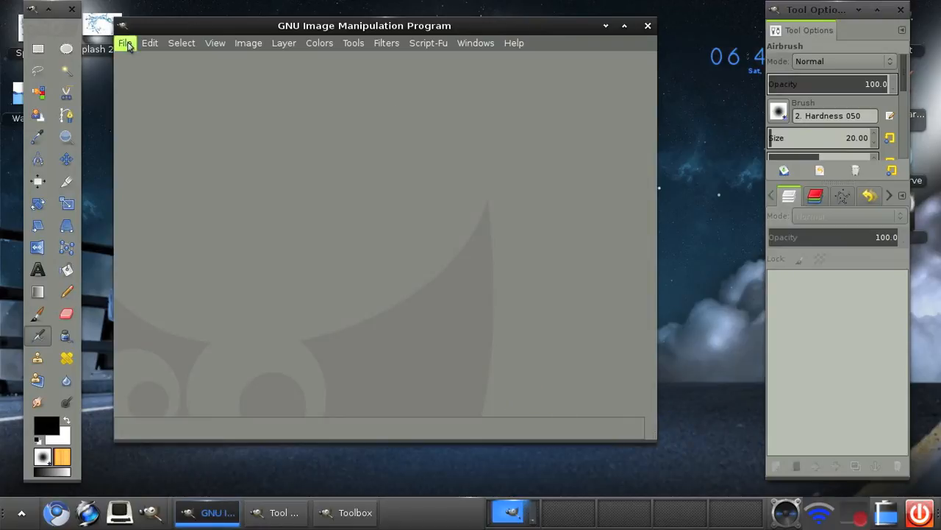
Open the city-lights.jpg photo from File > Open.
{"action": "left_click", "coordinate": [125, 43]}
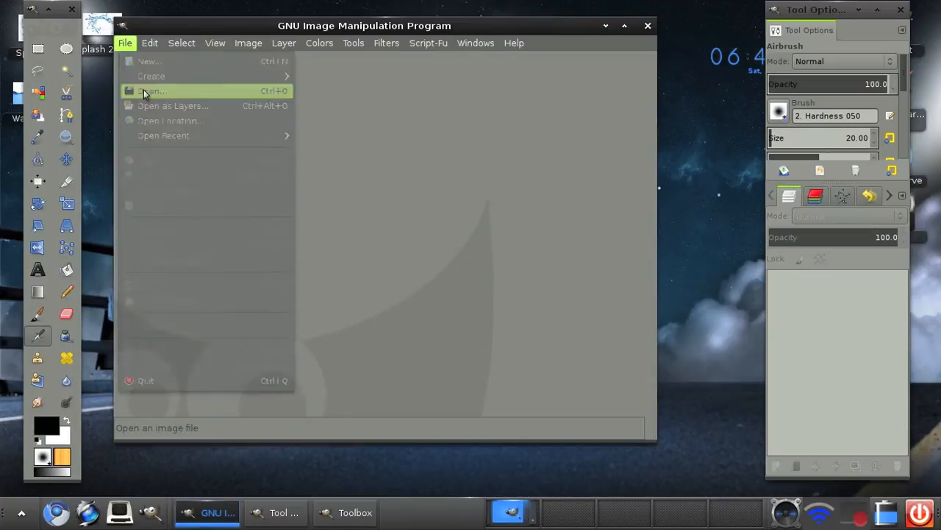
{"action": "left_click", "coordinate": [151, 90]}
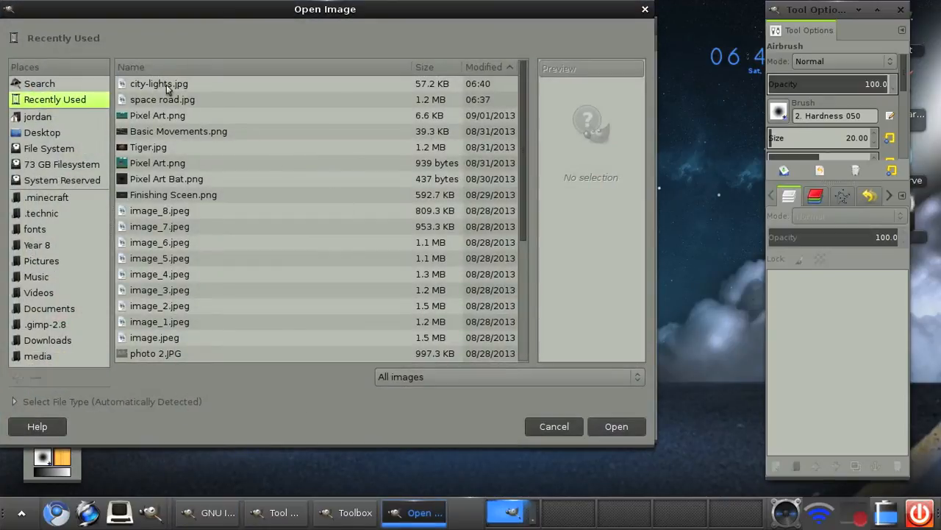
{"action": "left_click", "coordinate": [159, 83]}
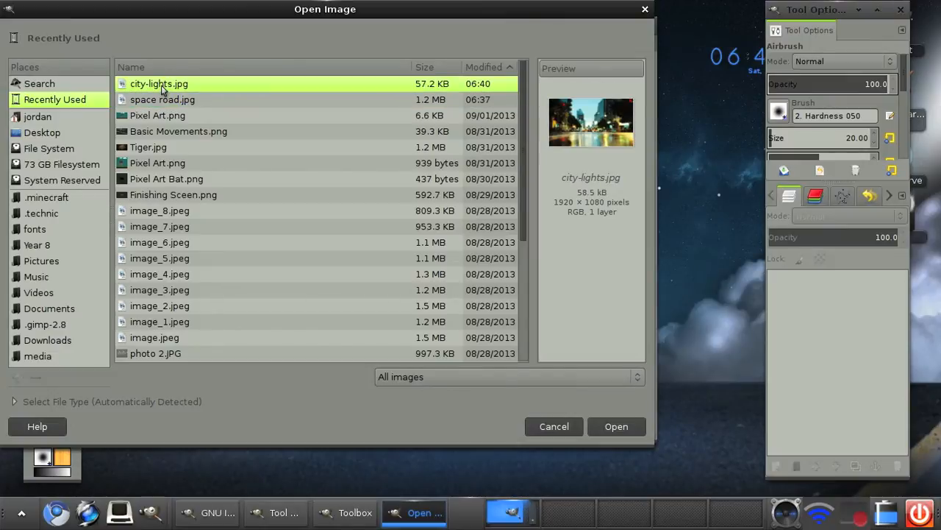
{"action": "left_click", "coordinate": [615, 426]}
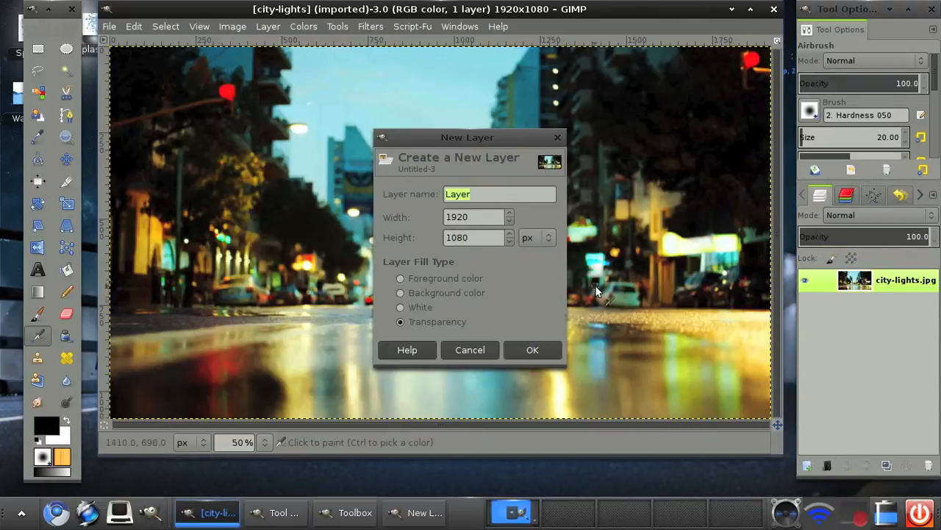
Create the new transparent layer and switch to the Bucket Fill tool.
{"action": "left_click", "coordinate": [532, 349]}
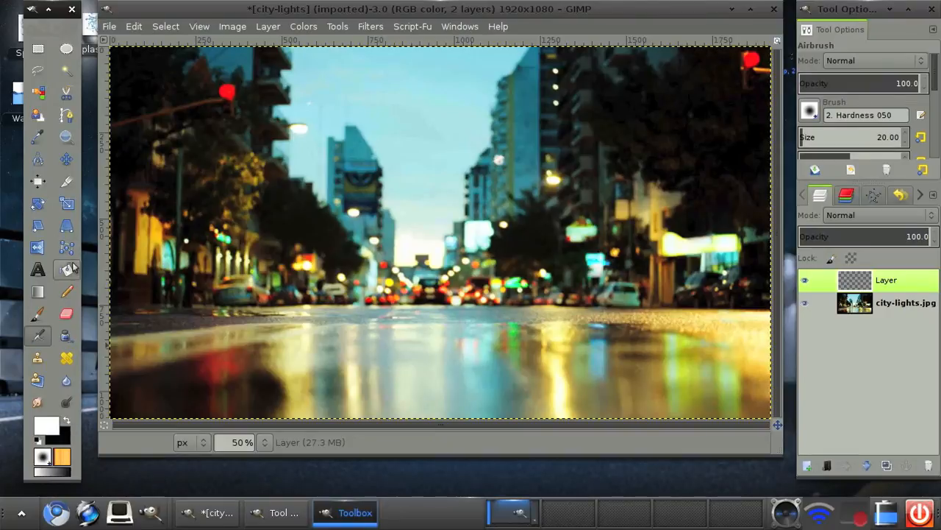
{"action": "left_click", "coordinate": [442, 239]}
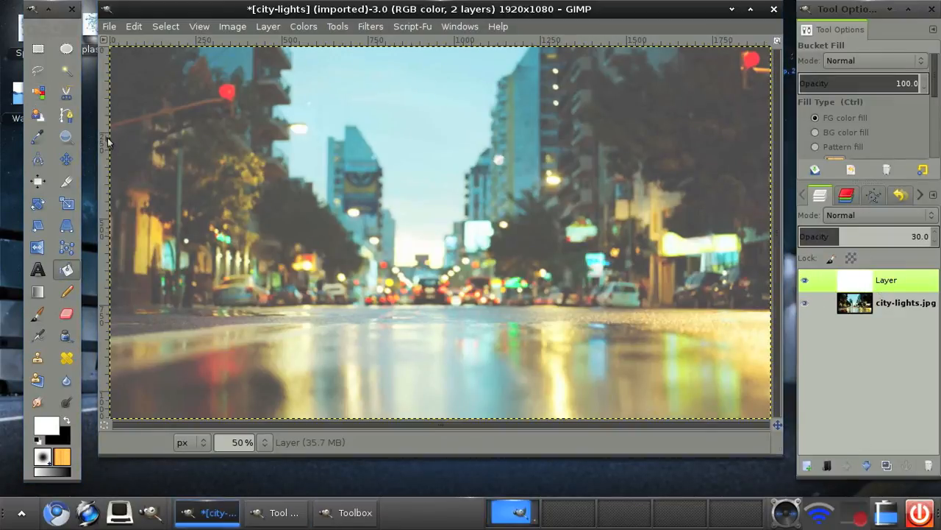
{"action": "mouse_move", "coordinate": [242, 149]}
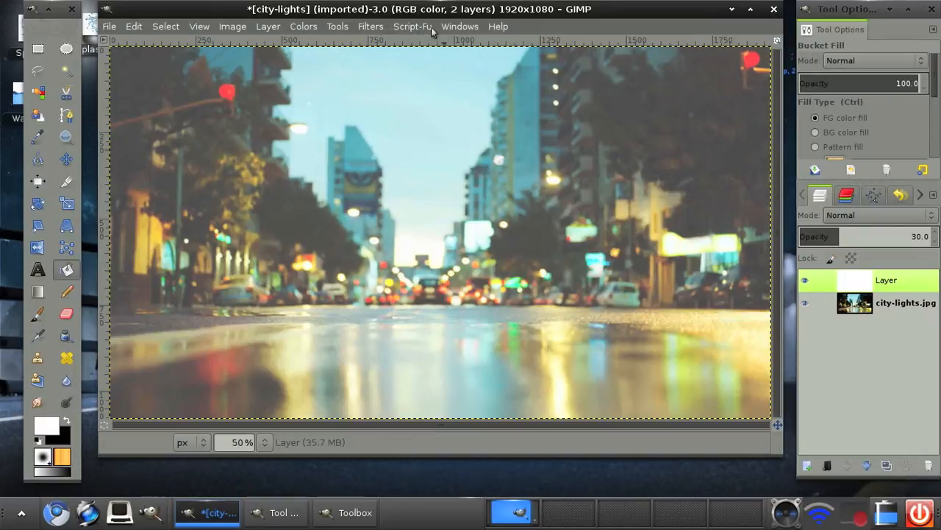
Apply the Script-Fu Stroke layer effect: size 5, position 75, merged with layer.
{"action": "left_click", "coordinate": [411, 26]}
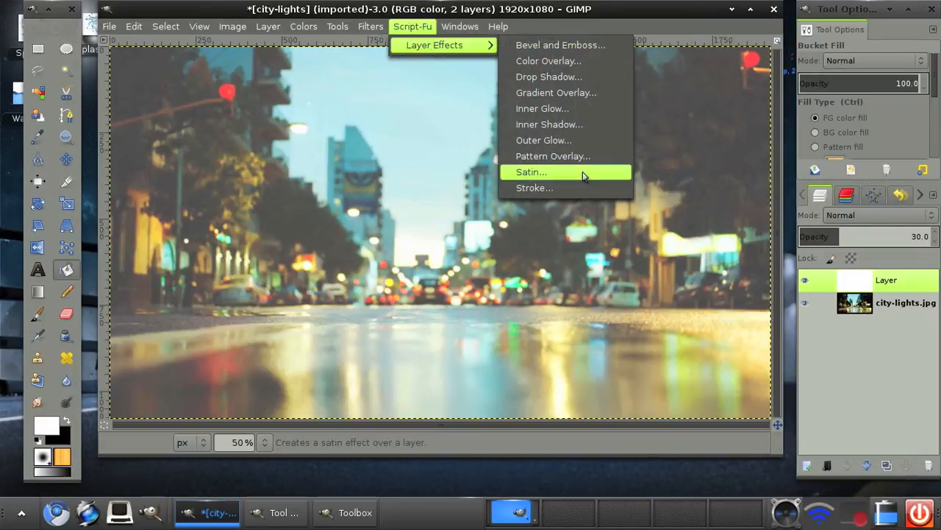
{"action": "left_click", "coordinate": [535, 188]}
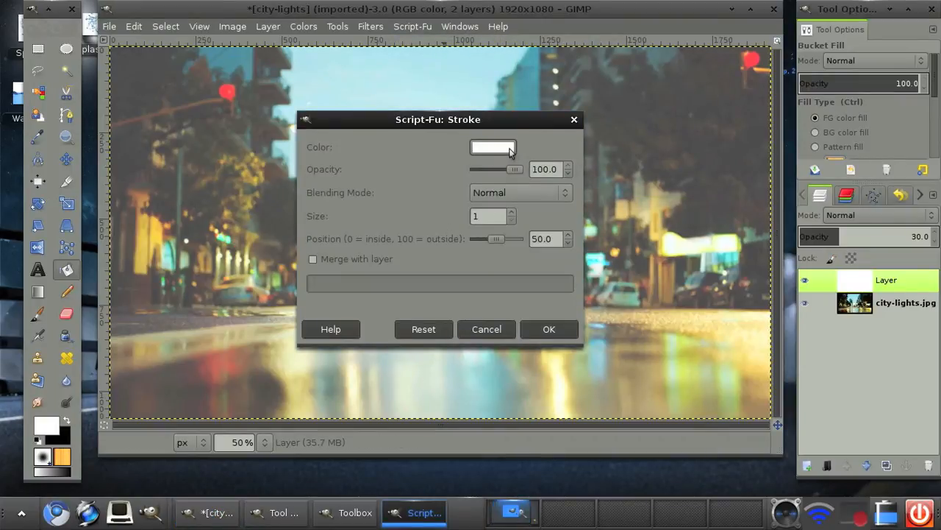
{"action": "type", "text": "7"}
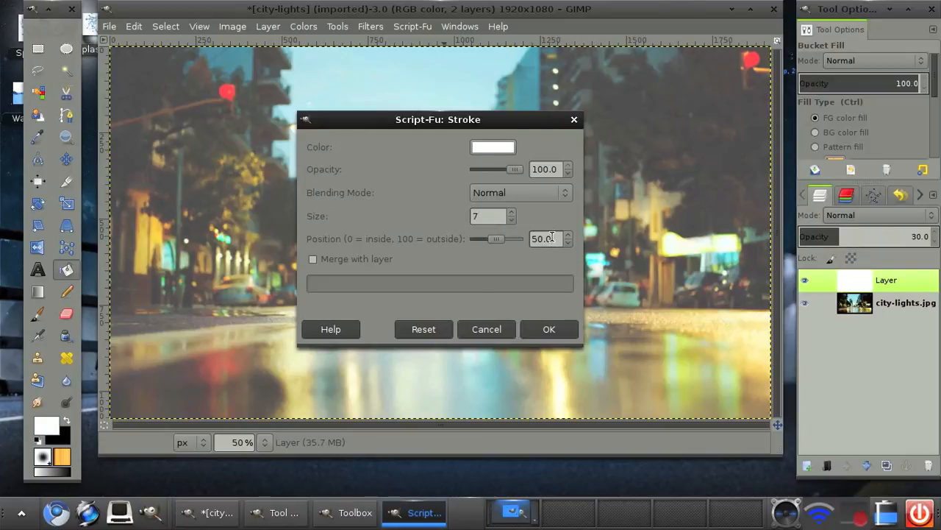
{"action": "type", "text": "0.0"}
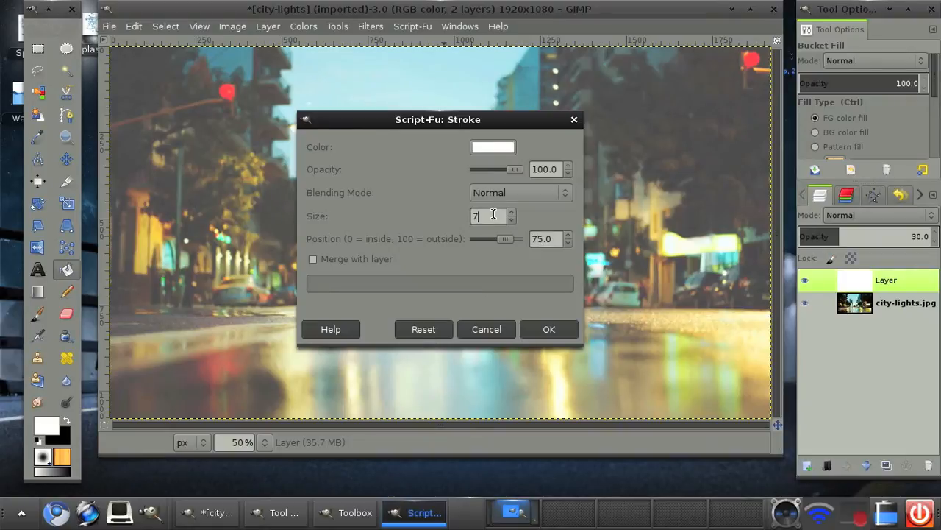
{"action": "left_click", "coordinate": [313, 258]}
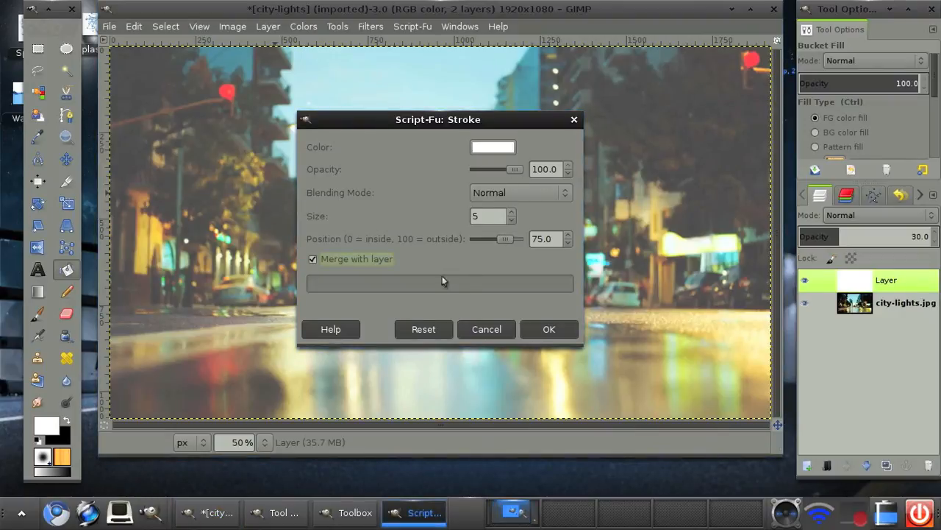
{"action": "left_click", "coordinate": [548, 329]}
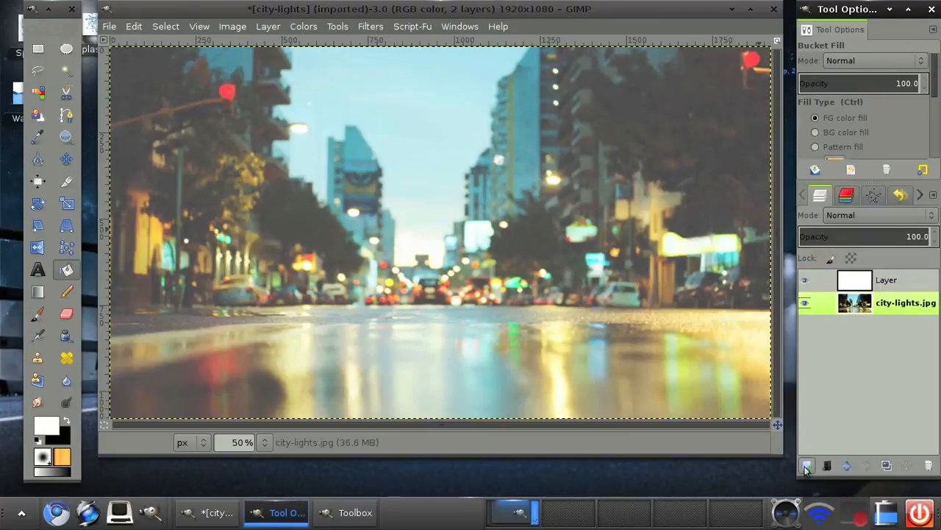
Dismiss the New Layer dialog without adding a layer.
{"action": "left_click", "coordinate": [806, 465]}
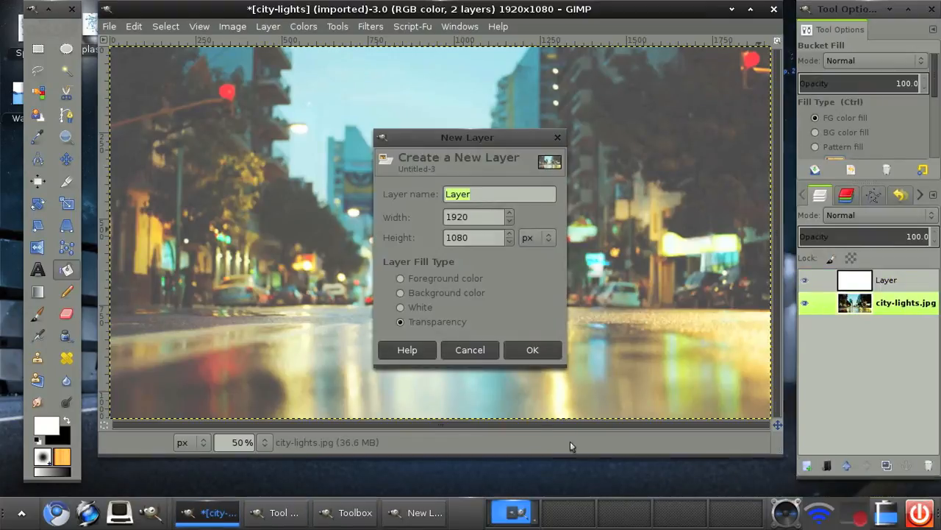
{"action": "left_click", "coordinate": [532, 350]}
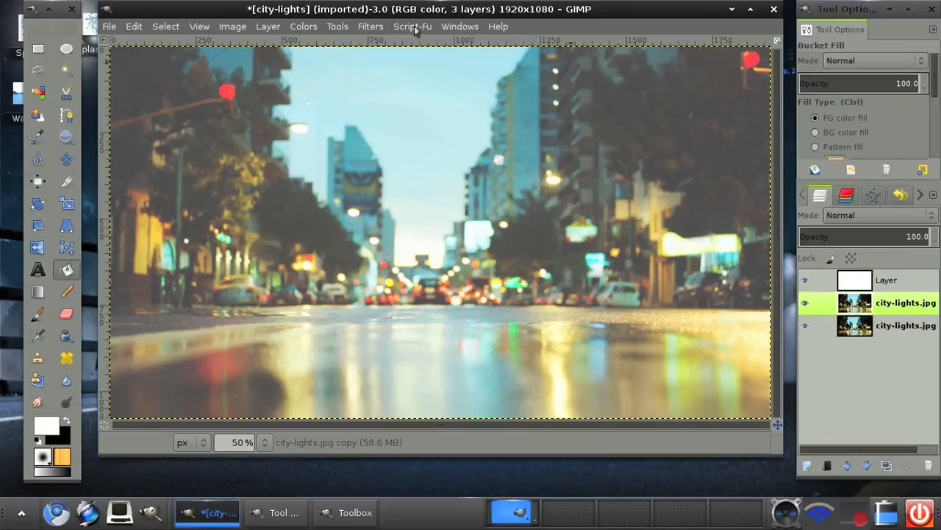
Apply a Gaussian blur of radius 25 to the copied photo layer.
{"action": "left_click", "coordinate": [370, 27]}
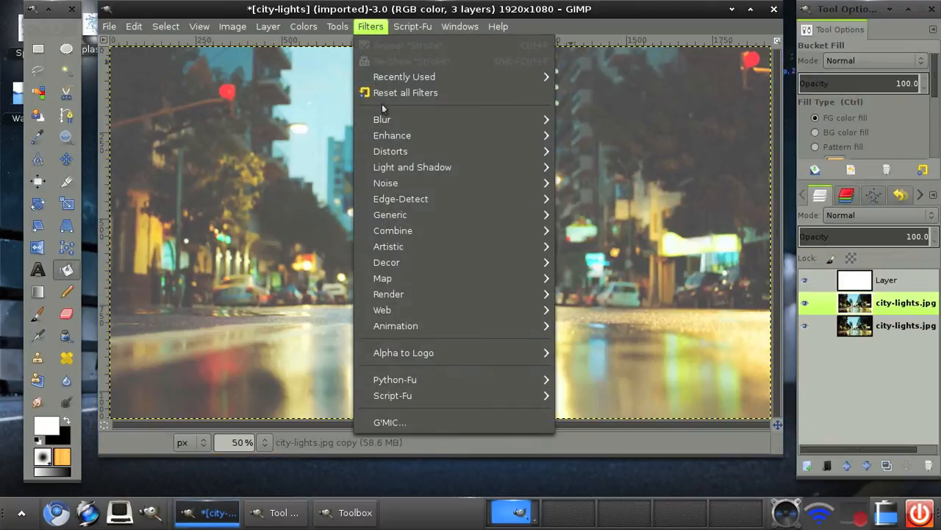
{"action": "mouse_move", "coordinate": [382, 119]}
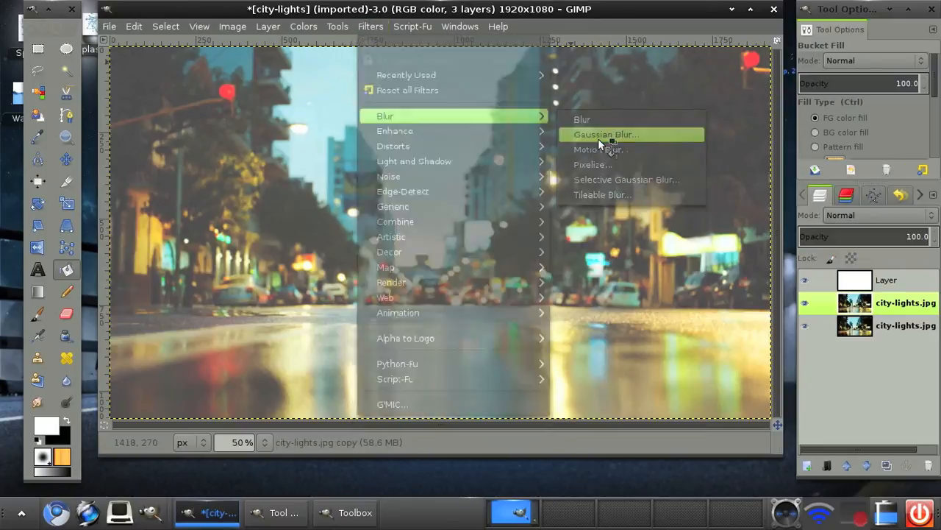
{"action": "left_click", "coordinate": [605, 133]}
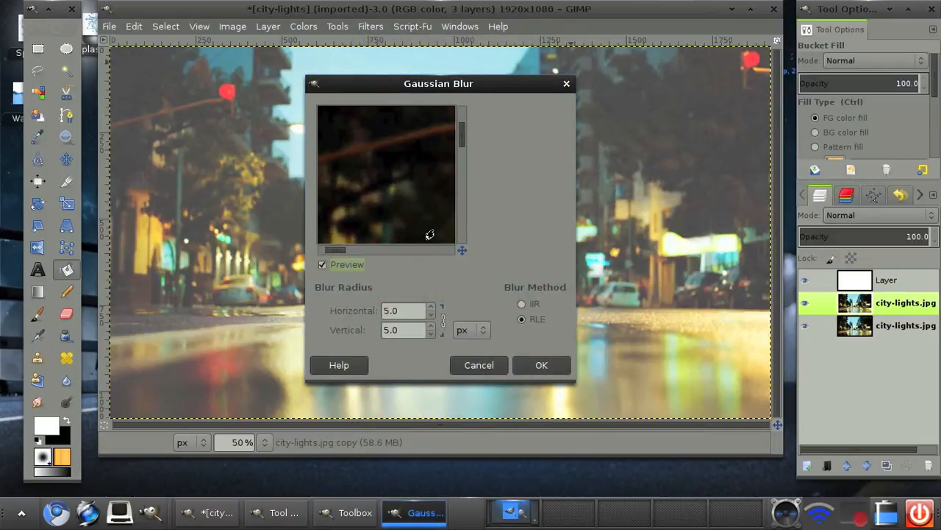
{"action": "left_click", "coordinate": [433, 307]}
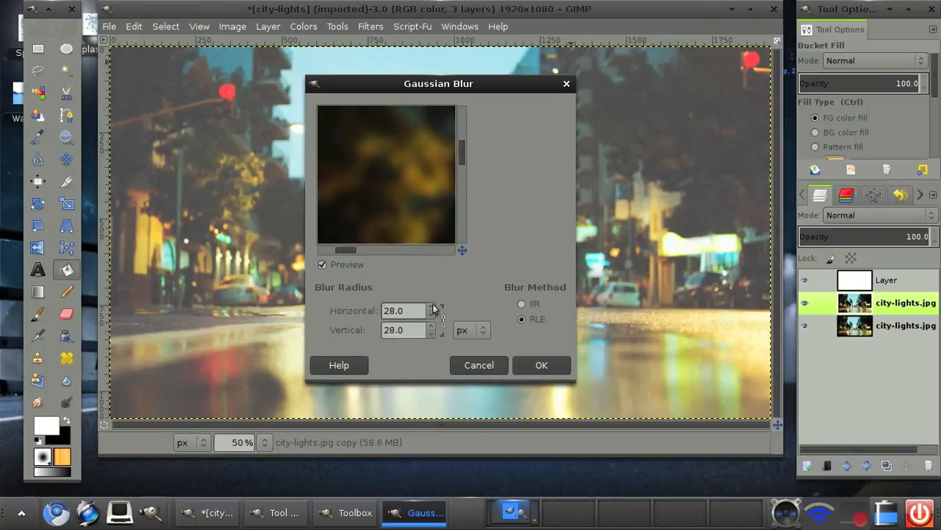
{"action": "left_click", "coordinate": [433, 306]}
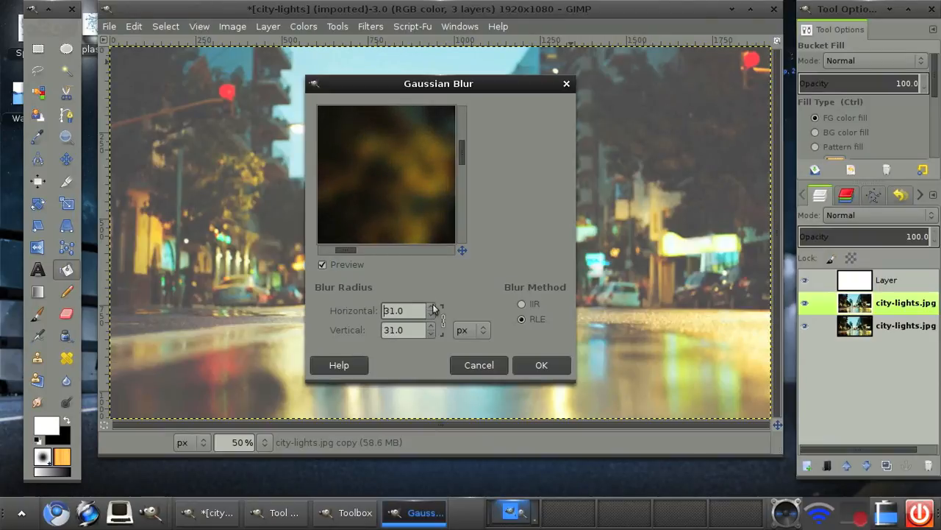
{"action": "left_click", "coordinate": [431, 314]}
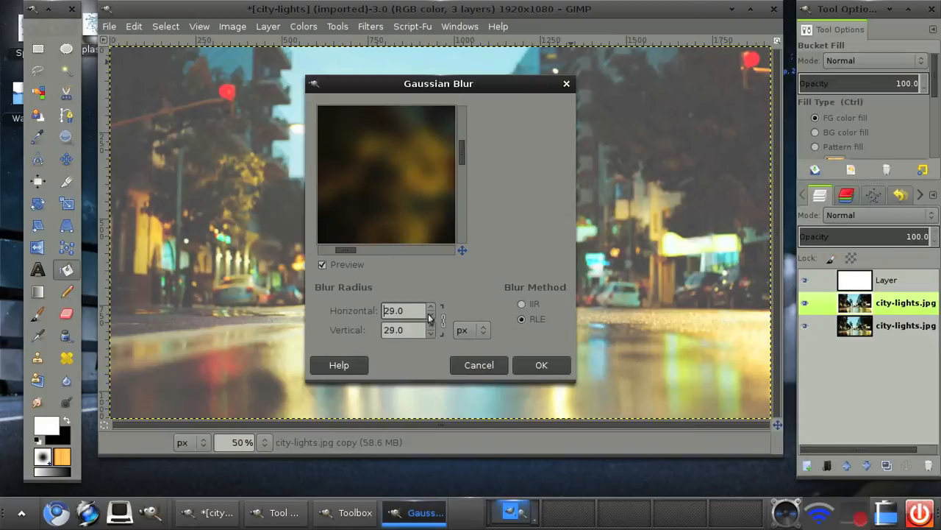
{"action": "left_click", "coordinate": [431, 314]}
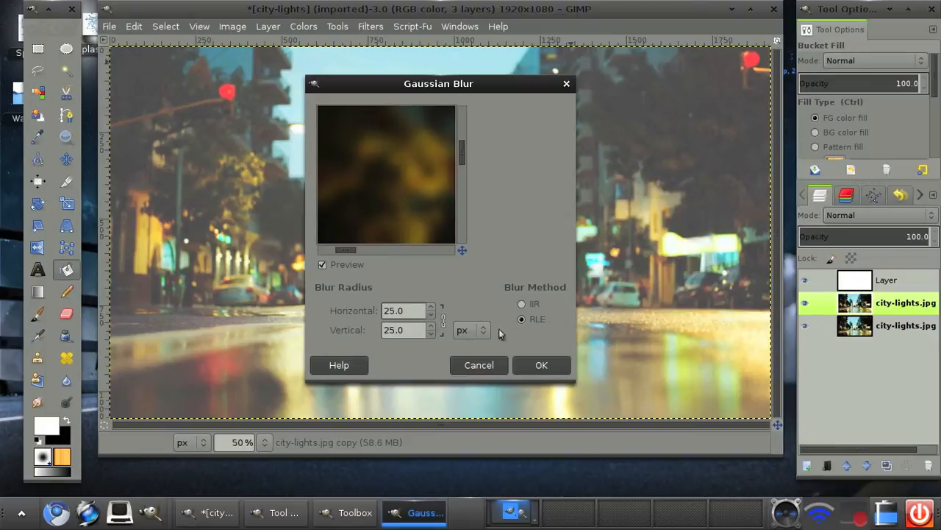
{"action": "left_click", "coordinate": [541, 365]}
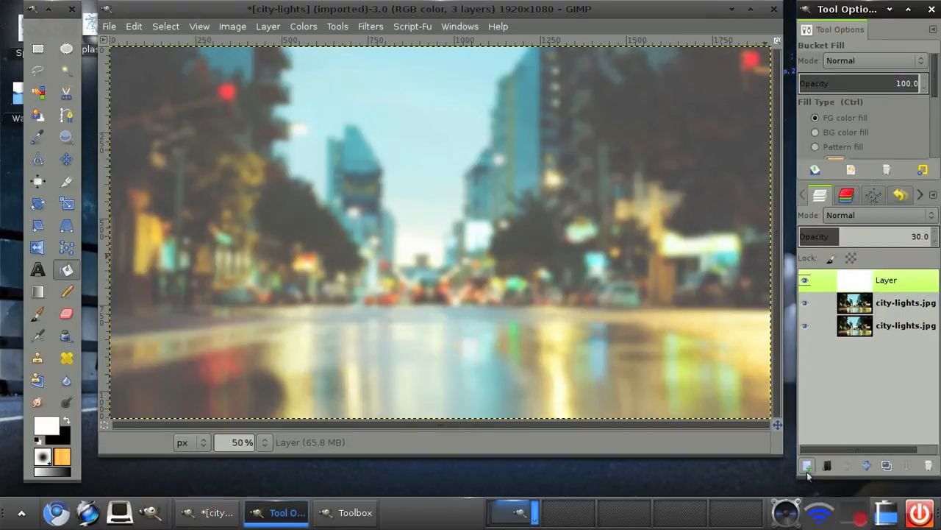
Add a layer, choose the Hardness 025 brush, and raise the layer's opacity slightly.
{"action": "left_click", "coordinate": [807, 464]}
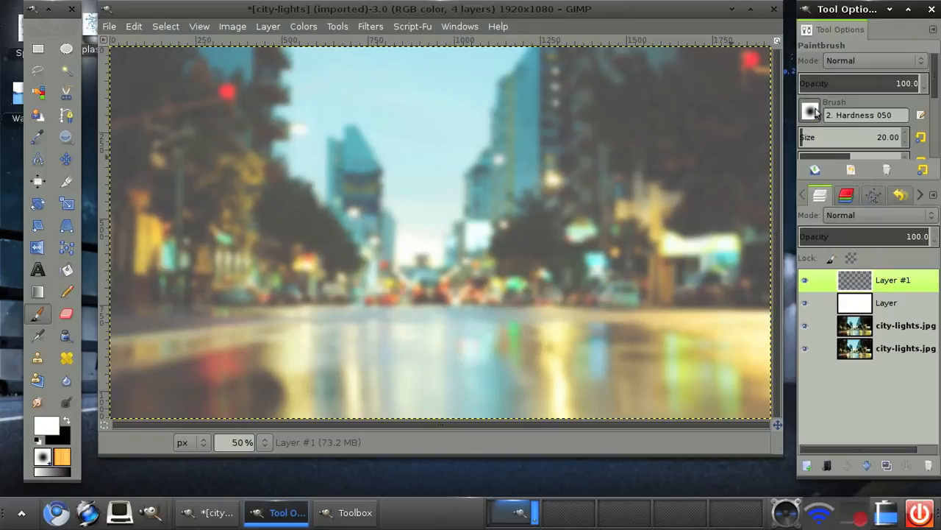
{"action": "left_click", "coordinate": [809, 110]}
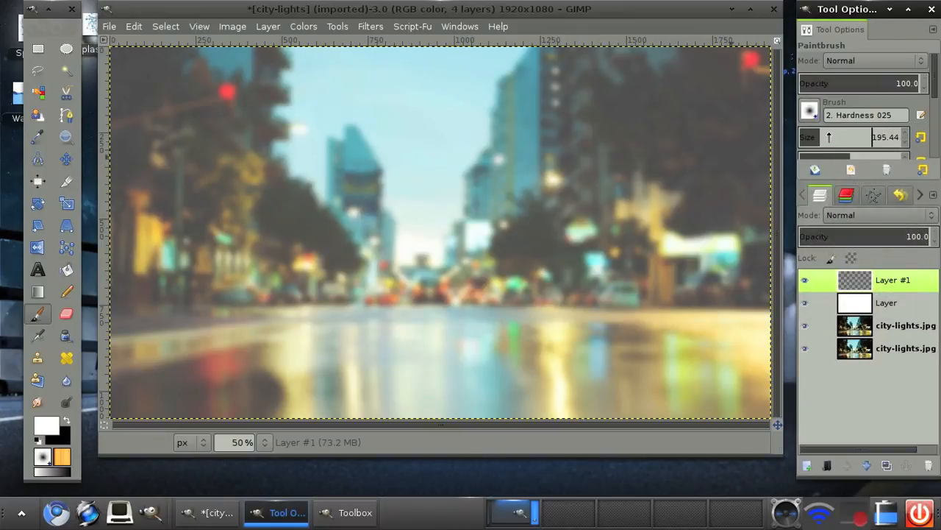
{"action": "left_click", "coordinate": [868, 137]}
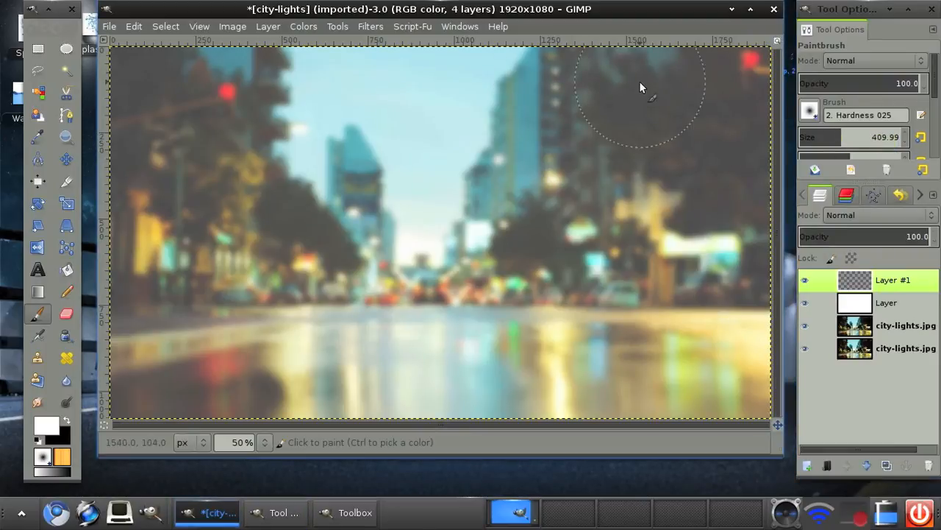
{"action": "mouse_move", "coordinate": [449, 86]}
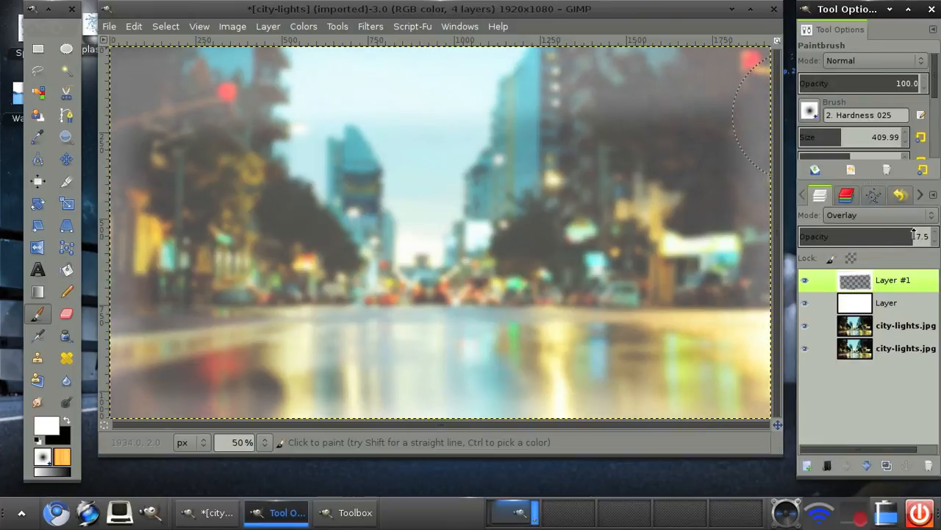
{"action": "left_click_drag", "start_coordinate": [868, 236], "coordinate": [901, 236]}
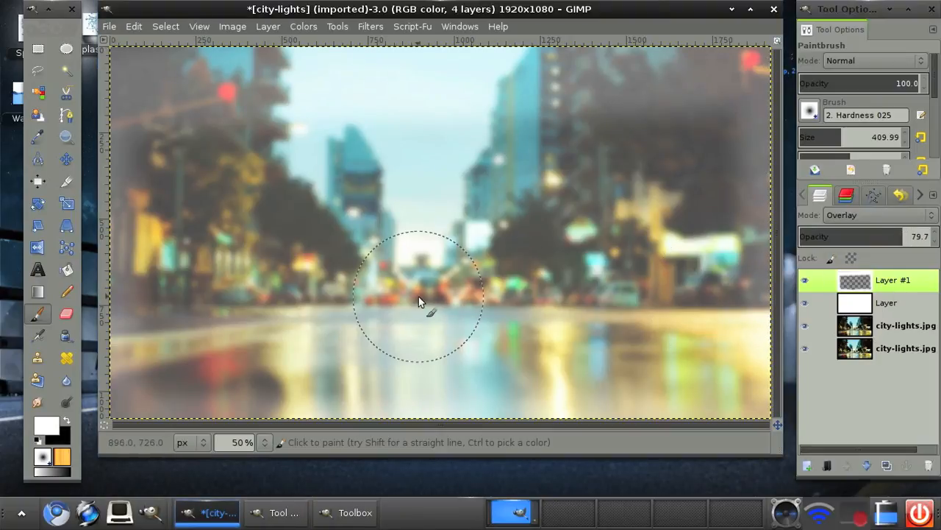
{"action": "mouse_move", "coordinate": [243, 246]}
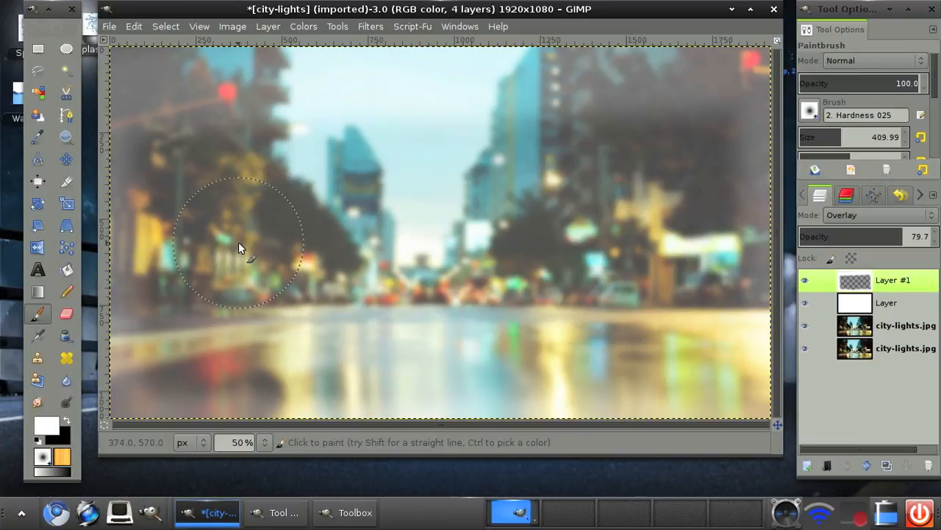